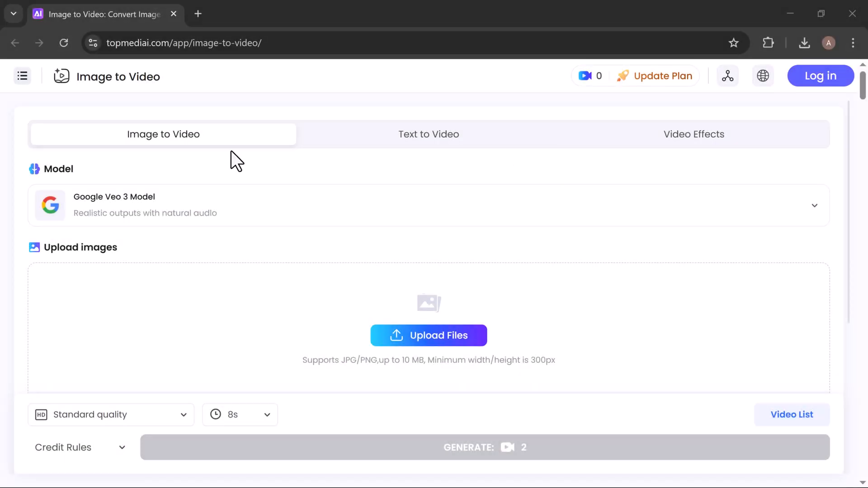
mouse_move(143, 73)
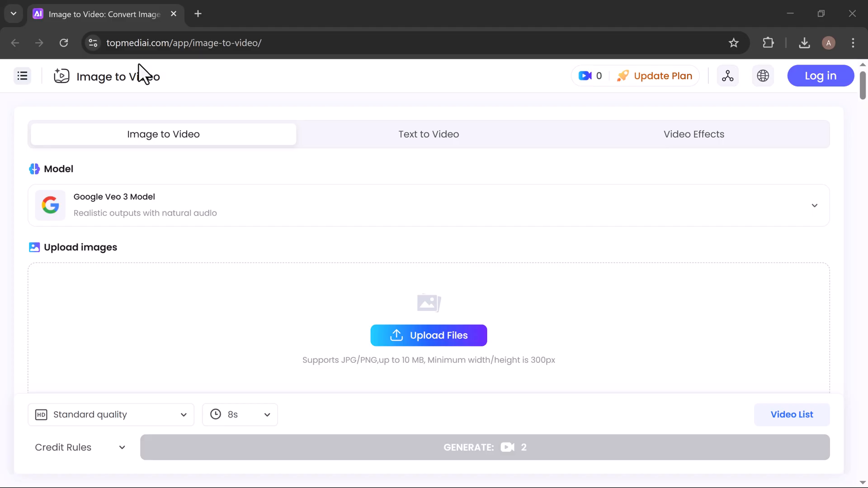
Step: Browse the TopMediai tool list and return to the generator
left_click(22, 76)
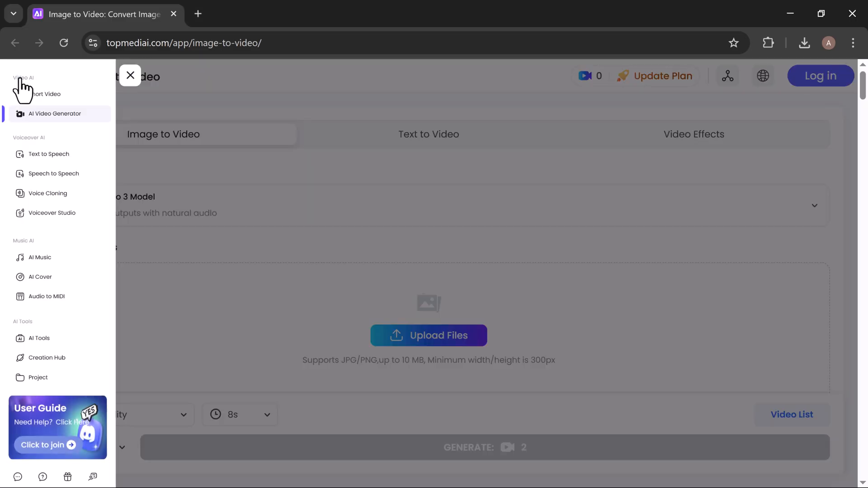
mouse_move(169, 171)
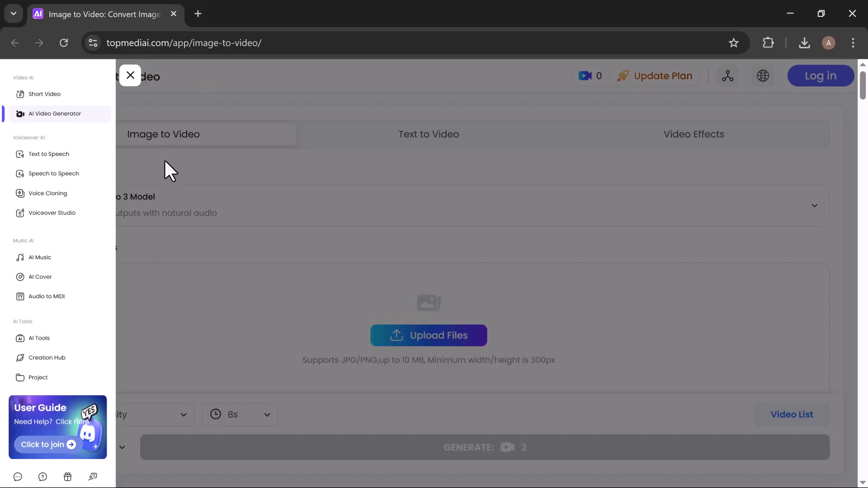
scroll("down", 3)
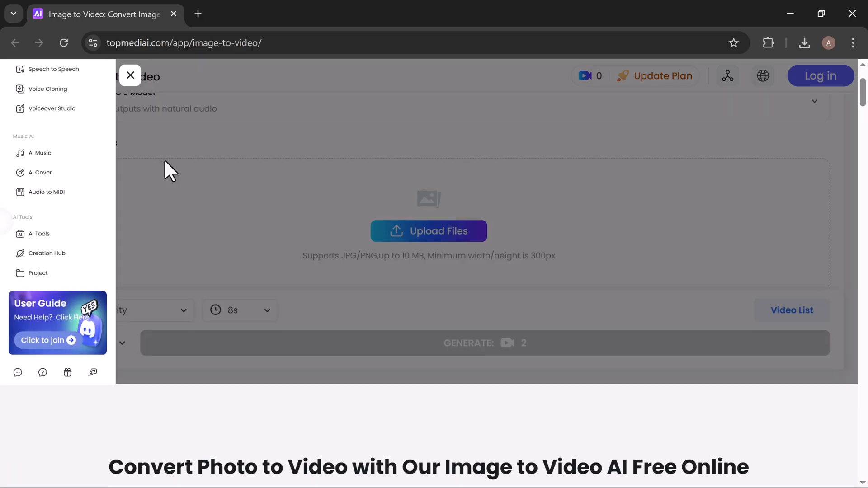
left_click(130, 75)
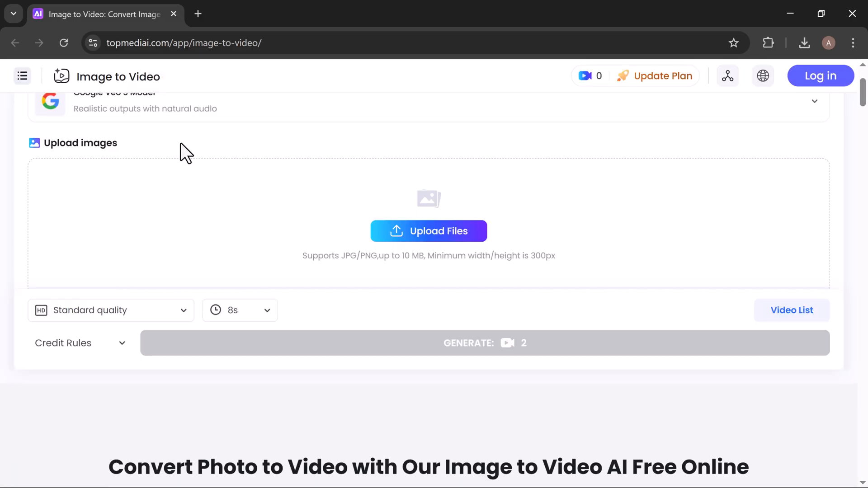
Step: Scroll through the generator page and sign in to the TopMediai account (202 credits)
scroll("down", 3)
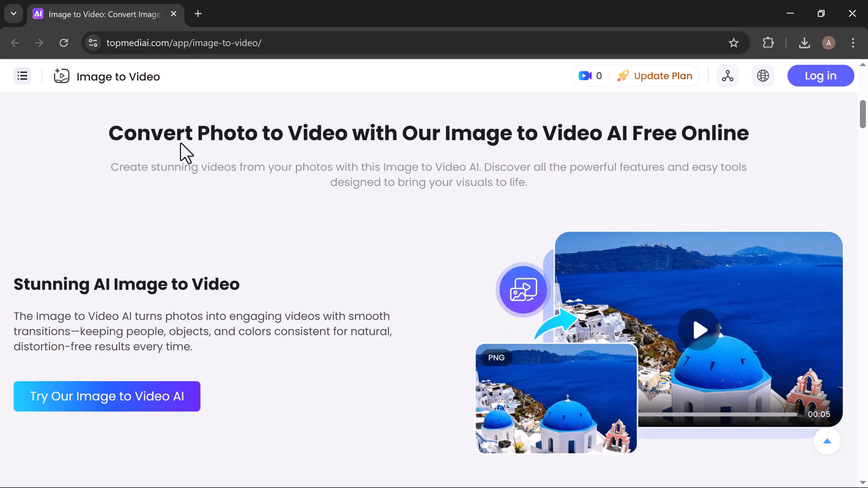
mouse_move(275, 192)
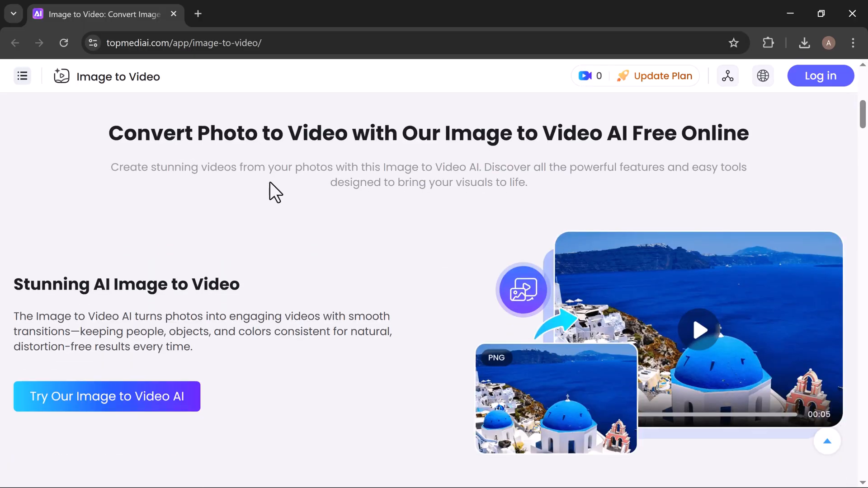
mouse_move(359, 166)
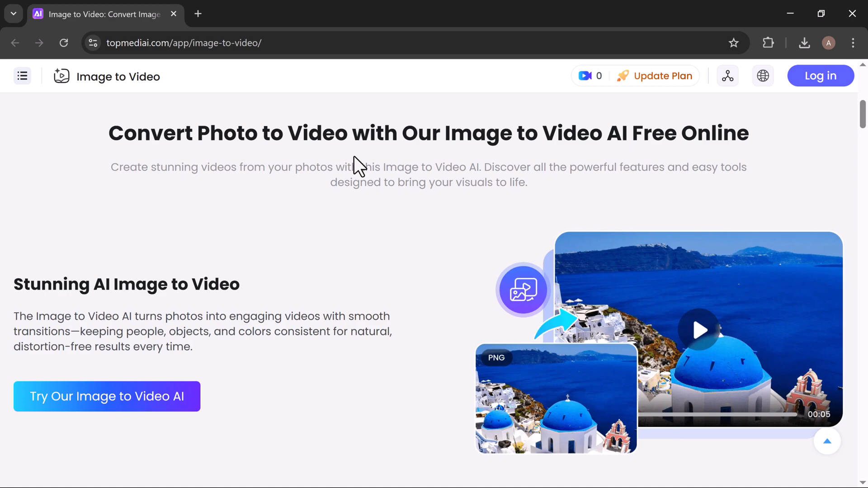
scroll("down", 3)
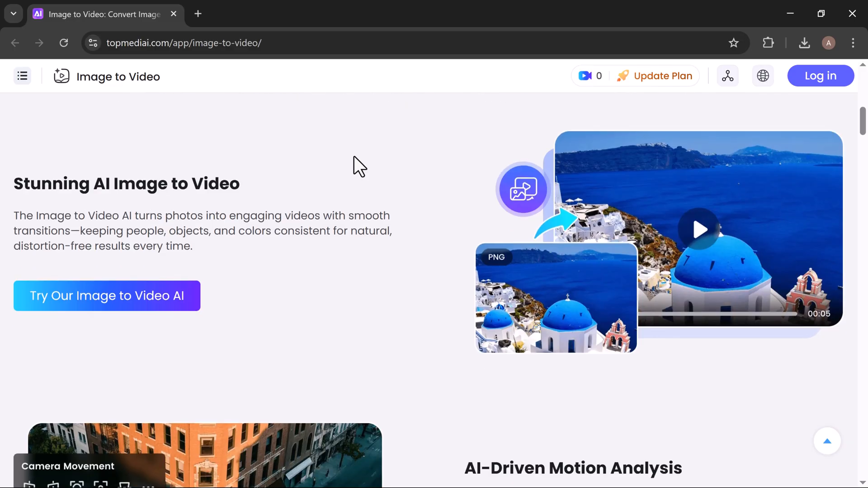
scroll("down", 3)
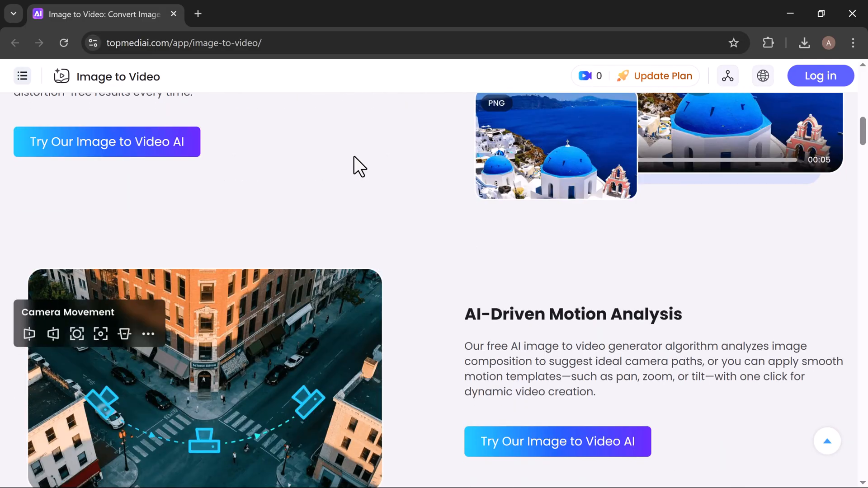
scroll("down", 3)
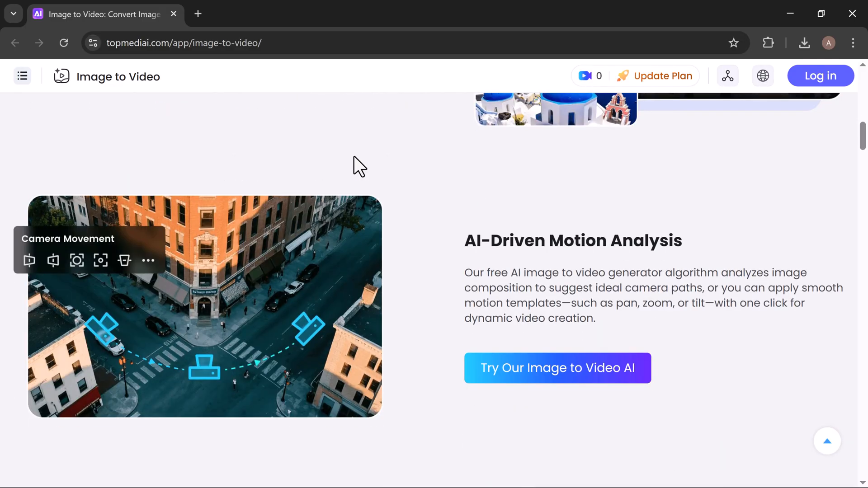
scroll("down", 3)
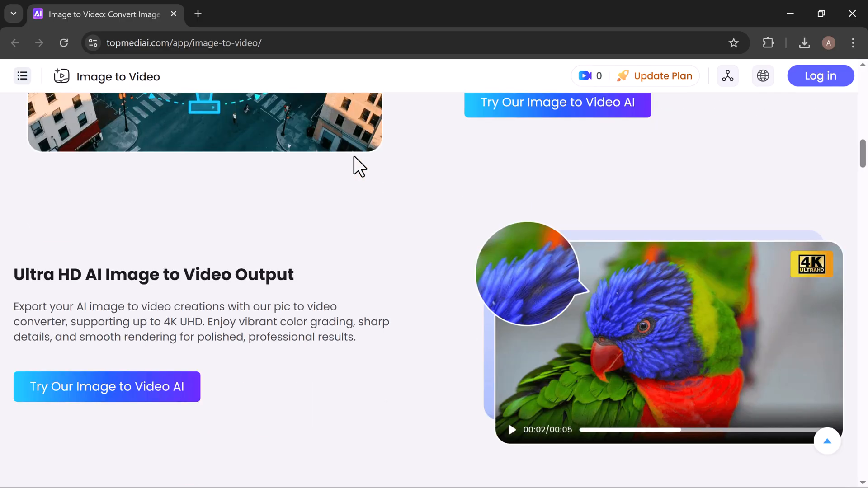
scroll("down", 3)
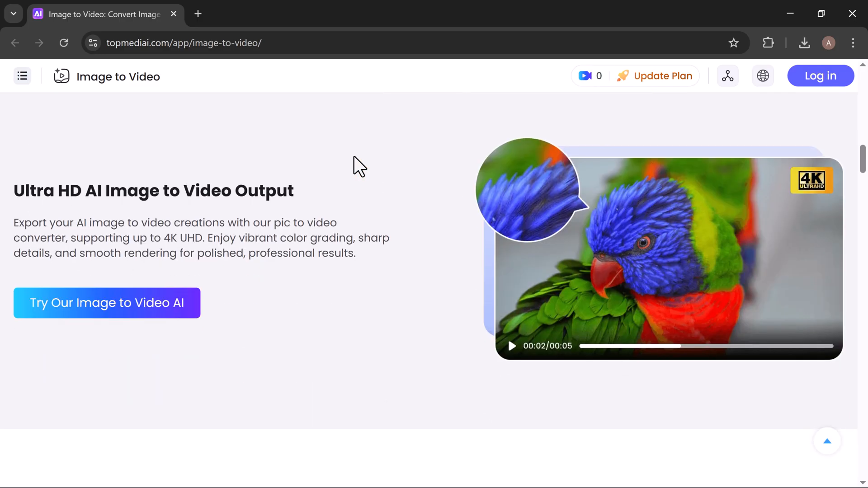
scroll("down", 3)
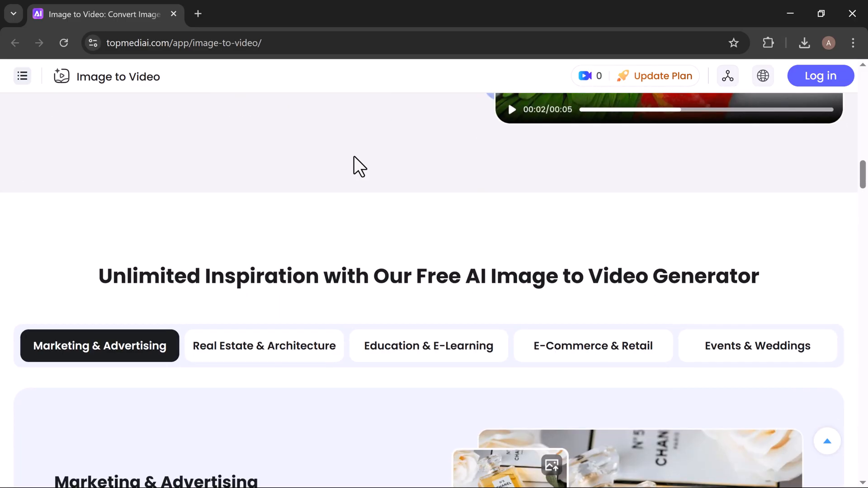
scroll("down", 3)
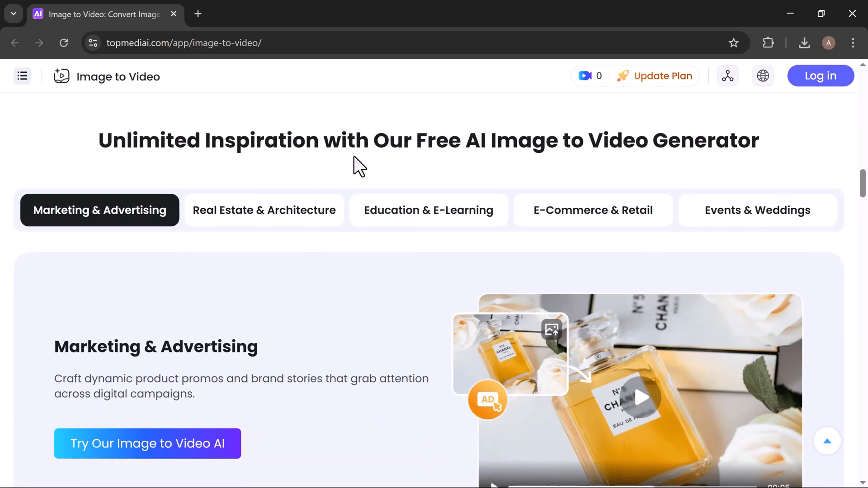
scroll("down", 3)
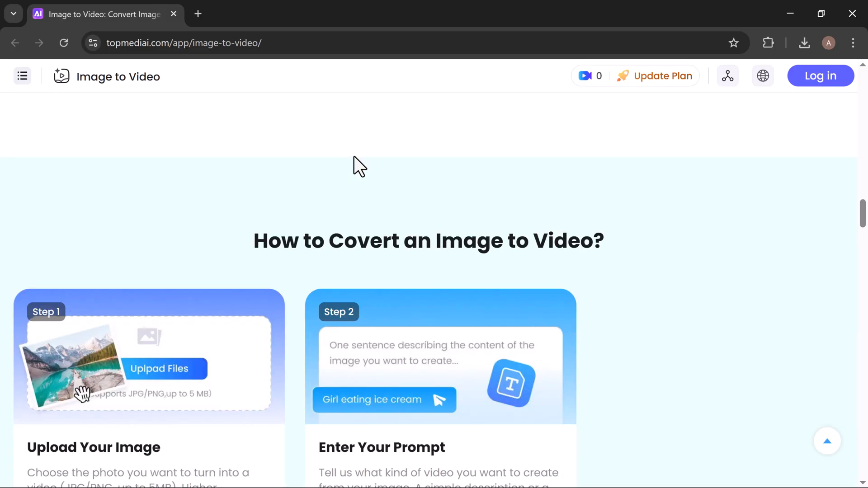
scroll("down", 3)
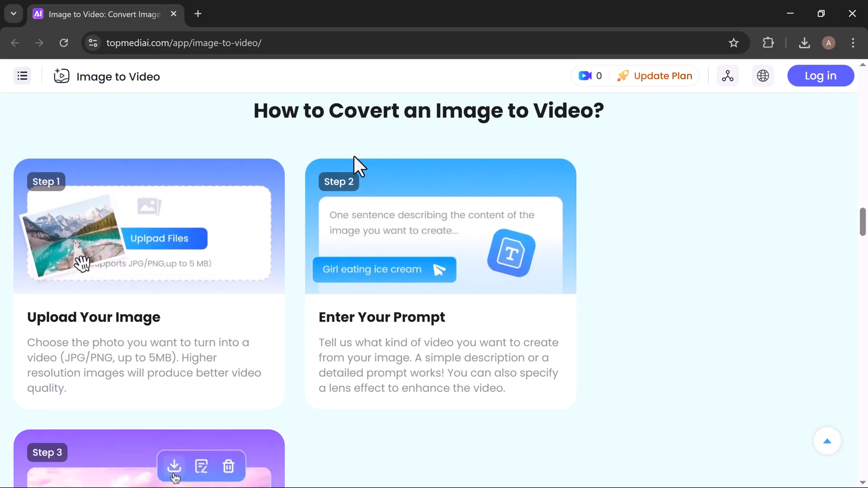
scroll("down", 3)
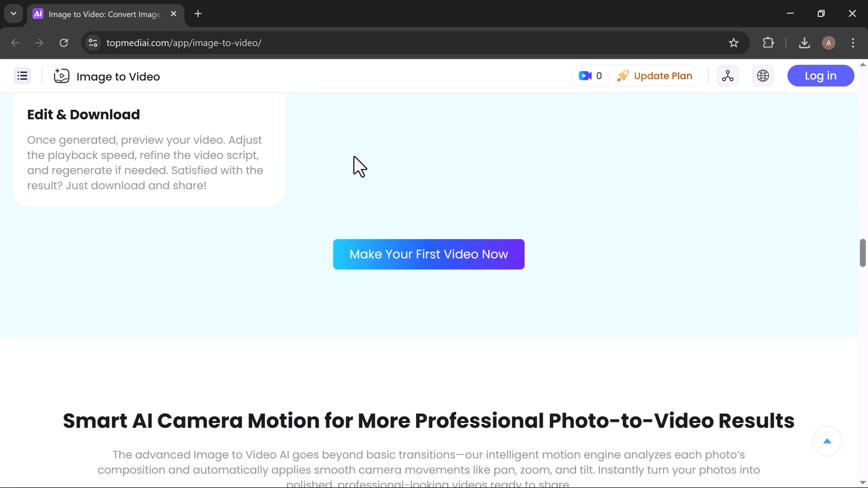
scroll("down", 3)
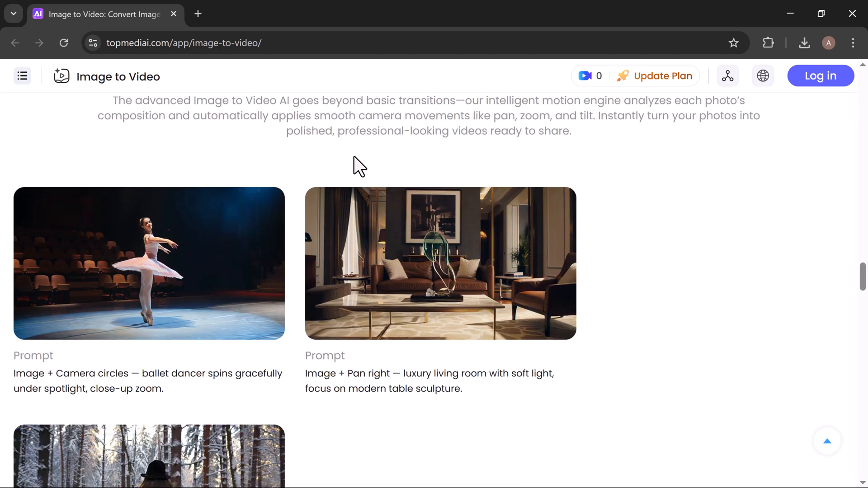
scroll("down", 3)
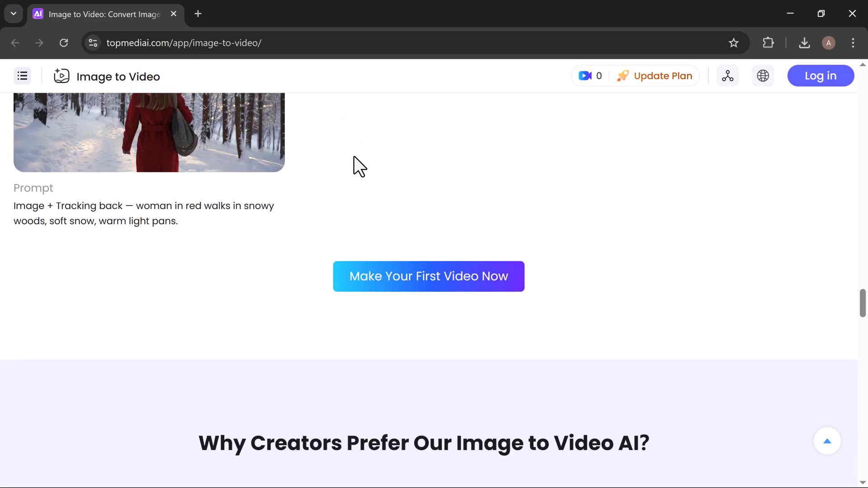
scroll("down", 3)
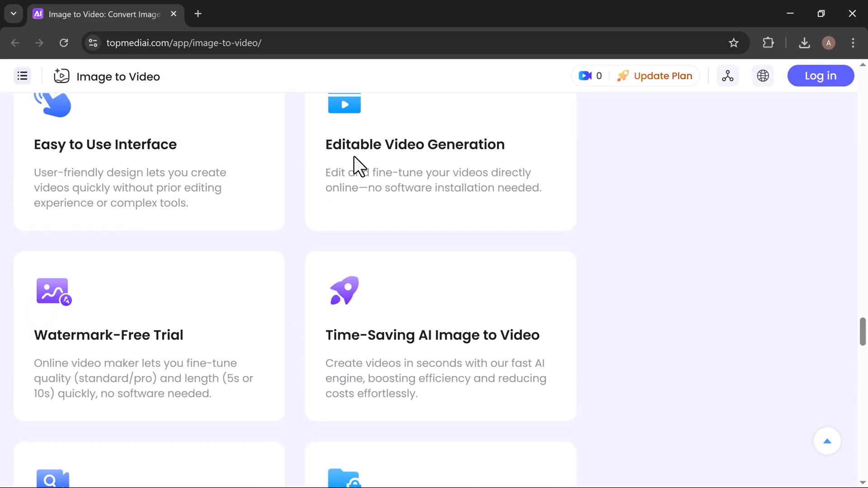
scroll("down", 3)
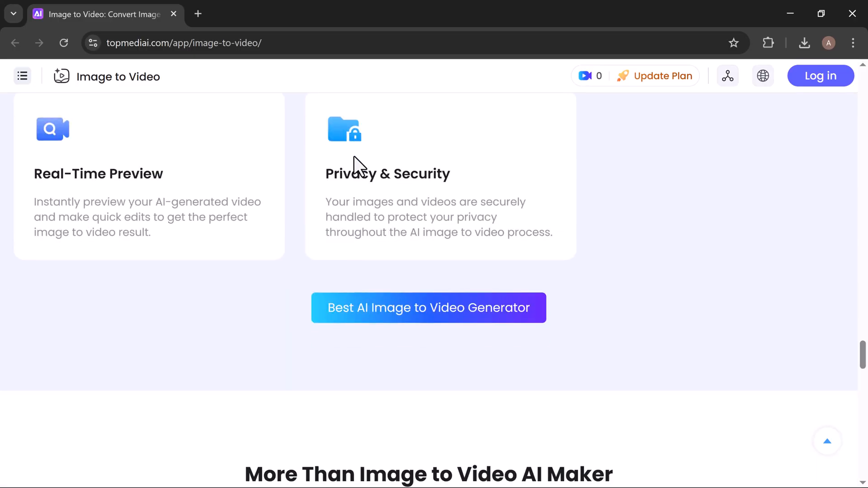
scroll("down", 3)
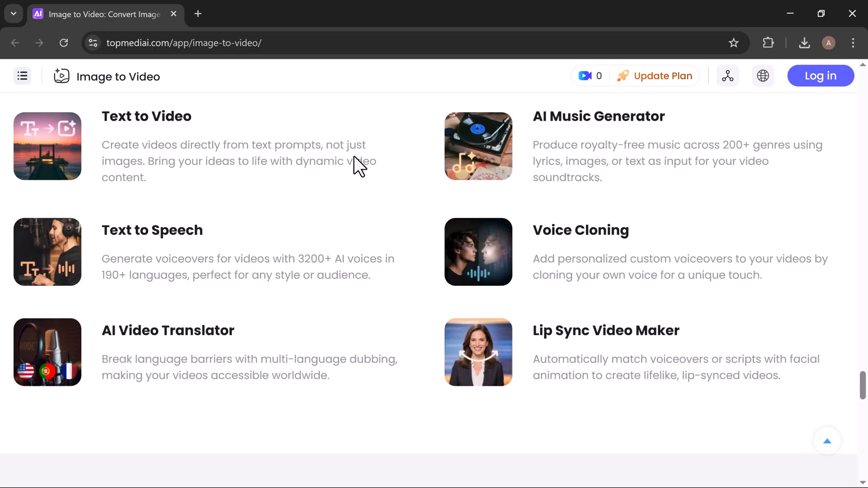
scroll("down", 3)
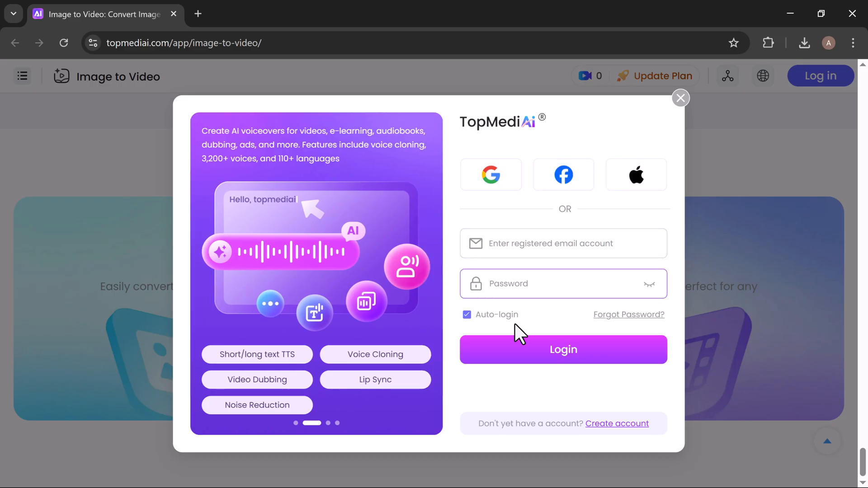
left_click(563, 349)
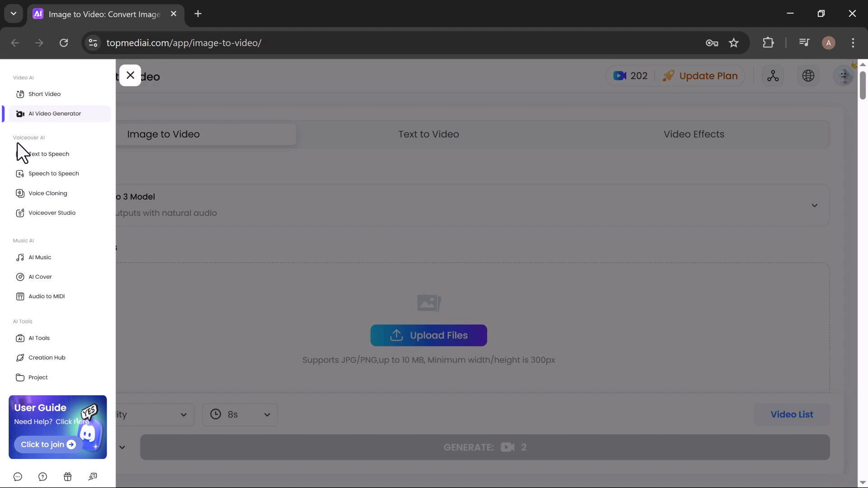
mouse_move(51, 153)
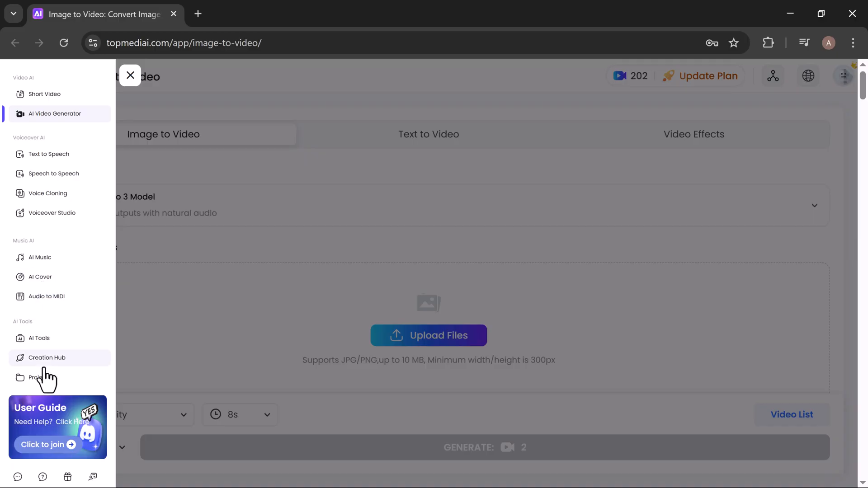
mouse_move(224, 265)
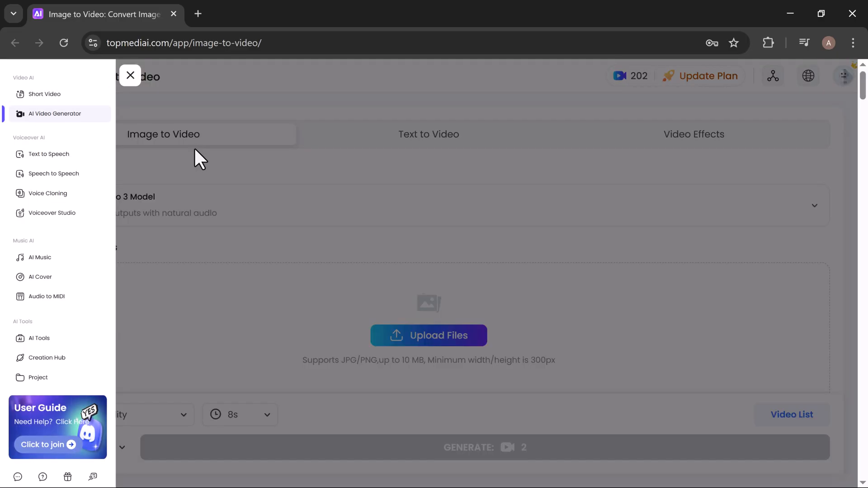
Step: Dismiss the tools list to show the Image to Video generator with Google Veo 3
left_click(130, 76)
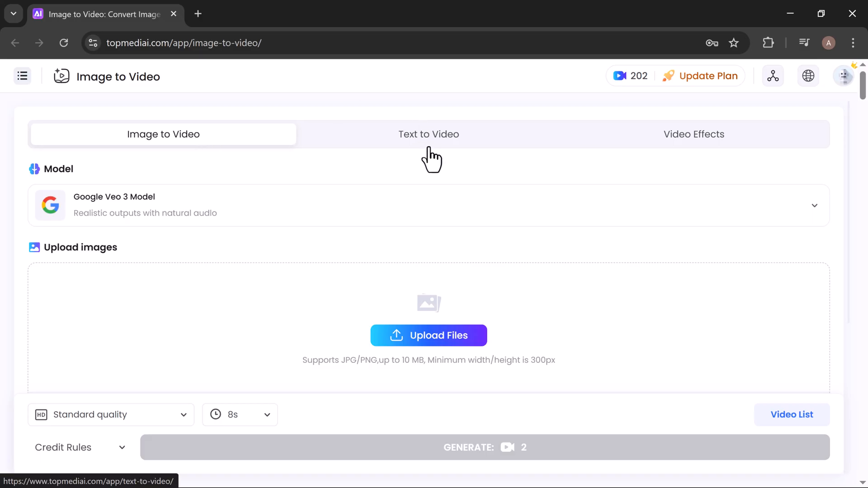
mouse_move(694, 146)
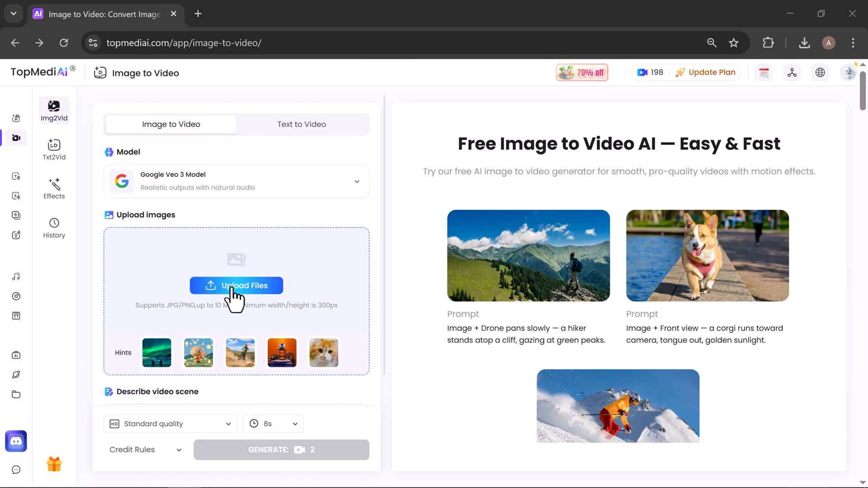
mouse_move(221, 209)
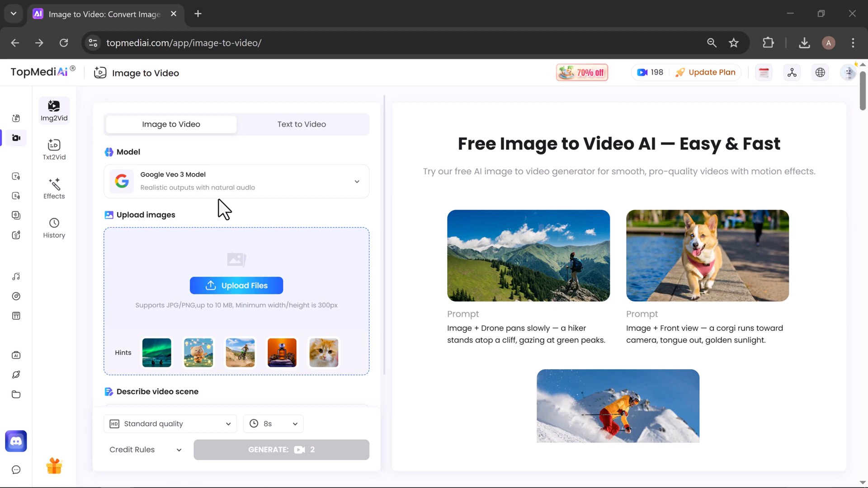
Step: Upload the golden-lit corgi photo from Downloads as the source image
left_click(236, 286)
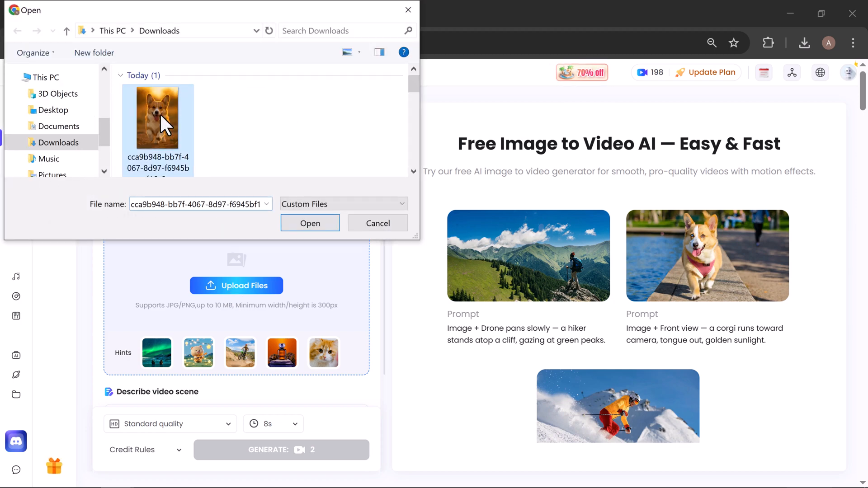
left_click(310, 223)
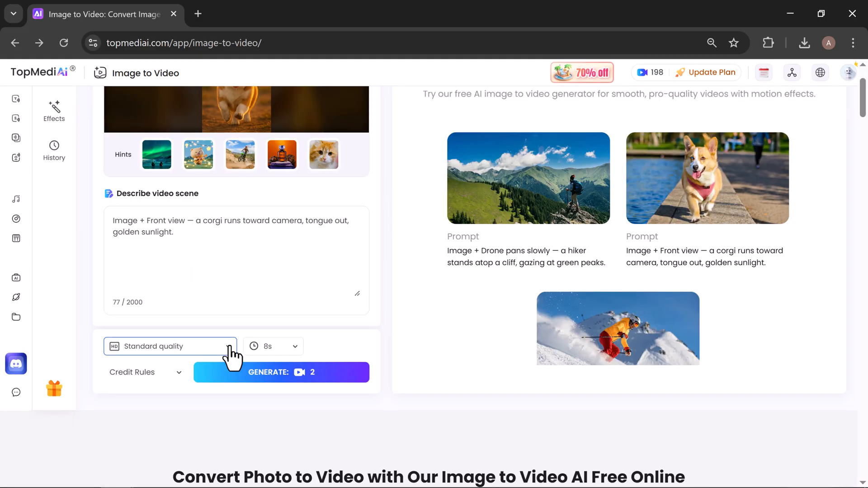
Step: Set the corgi video to Professional quality and 8s duration
left_click(169, 346)
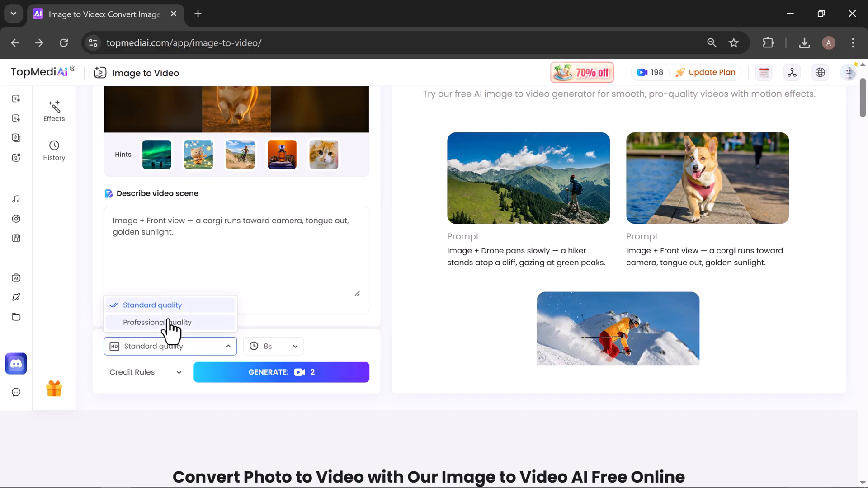
left_click(157, 322)
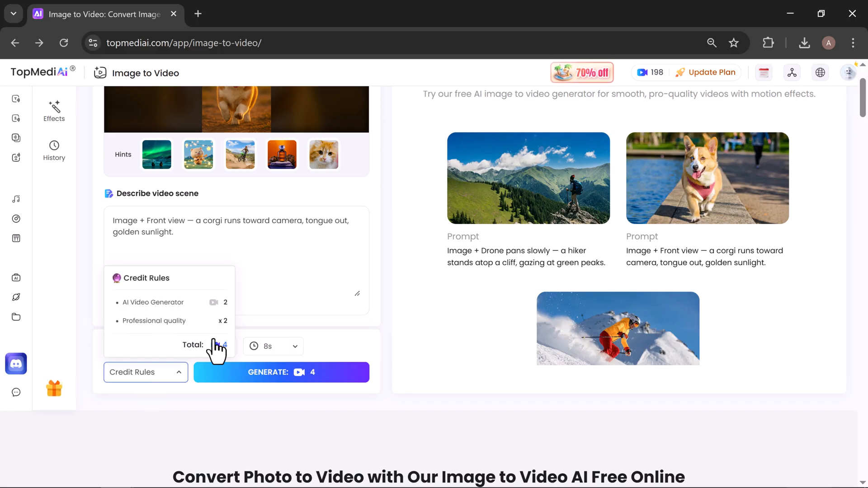
left_click(274, 346)
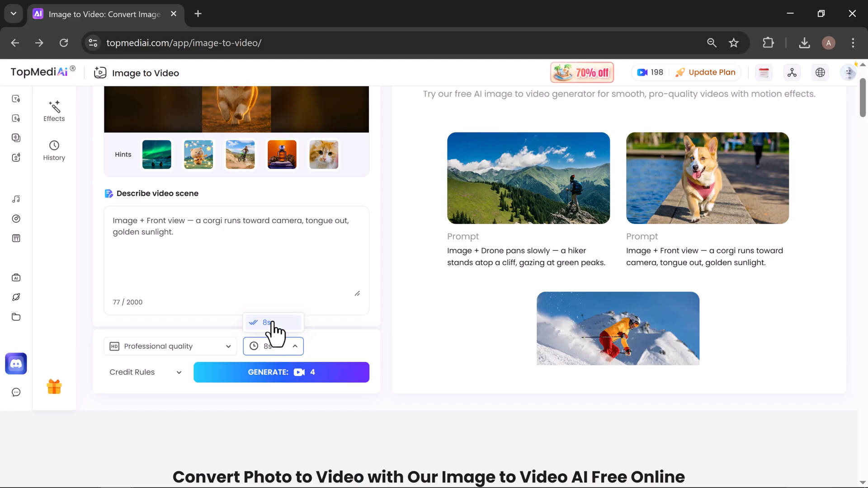
left_click(282, 372)
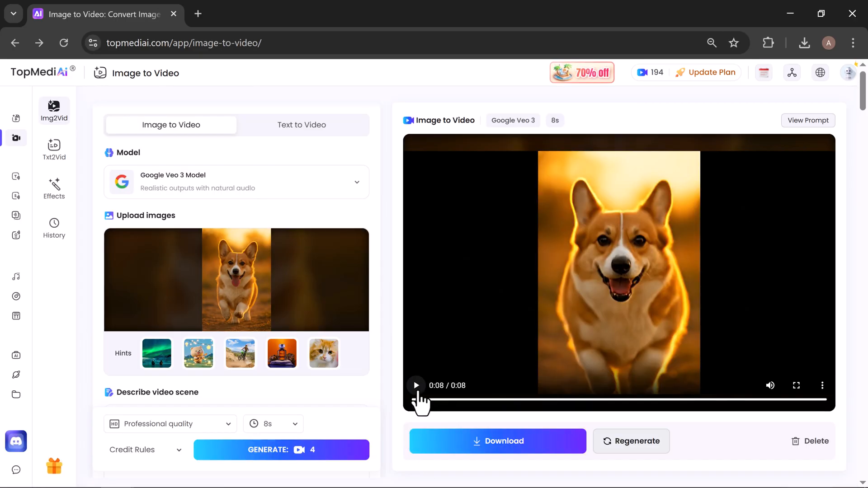
left_click(416, 385)
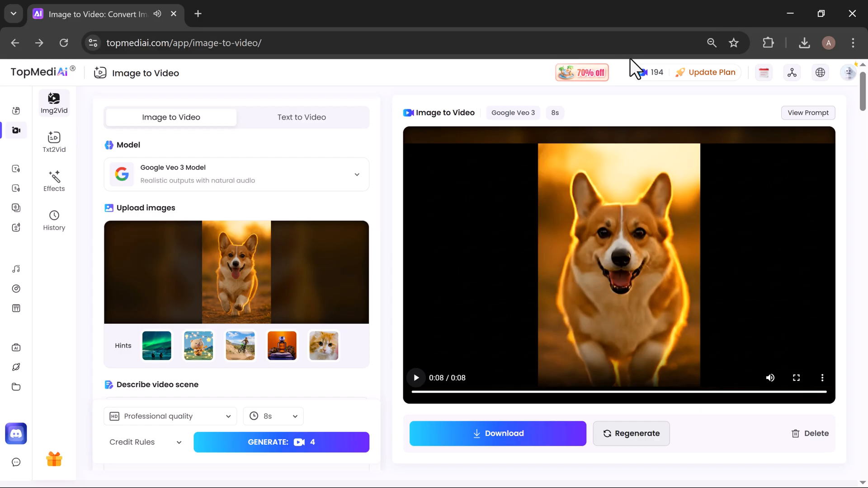
mouse_move(633, 449)
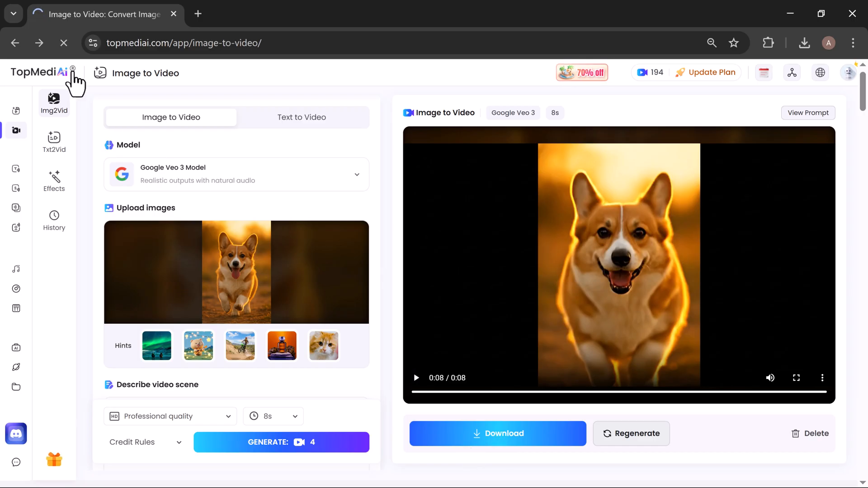
Step: Switch to the Short Video maker and scroll through the Discover examples
left_click(497, 433)
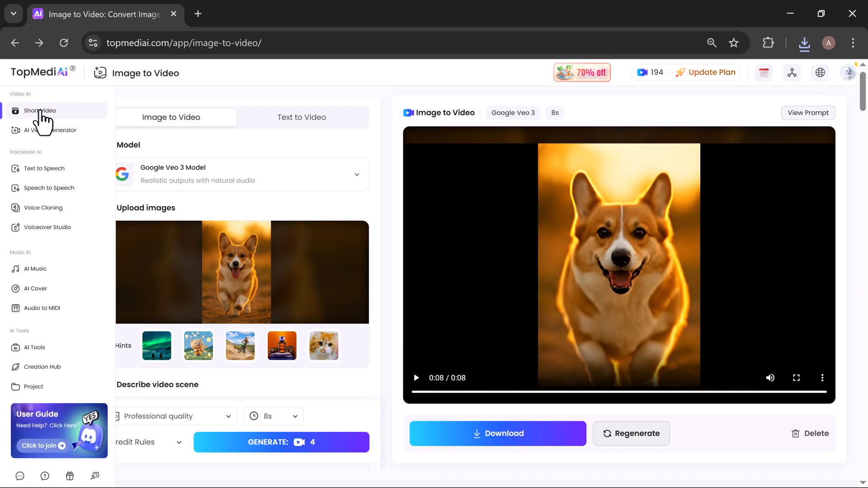
left_click(39, 110)
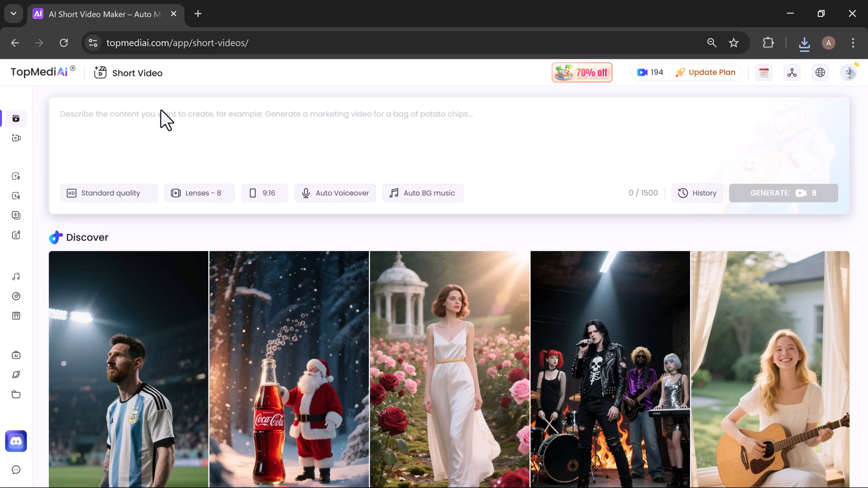
mouse_move(213, 115)
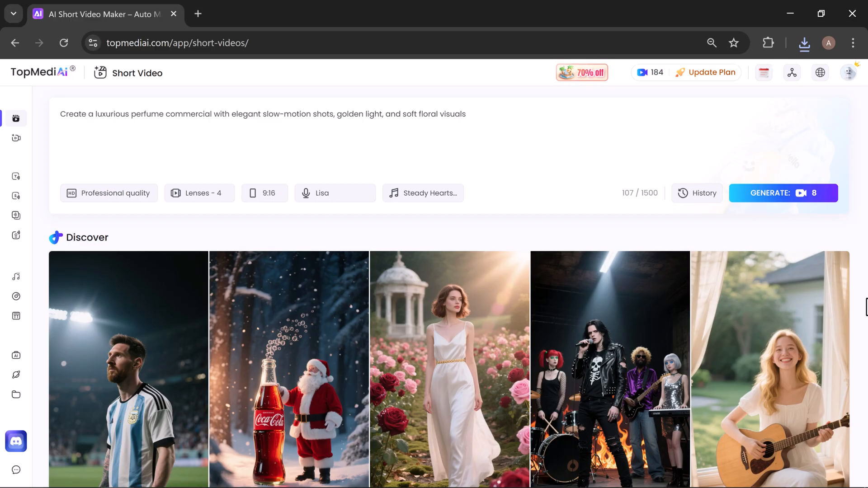
scroll("down", 3)
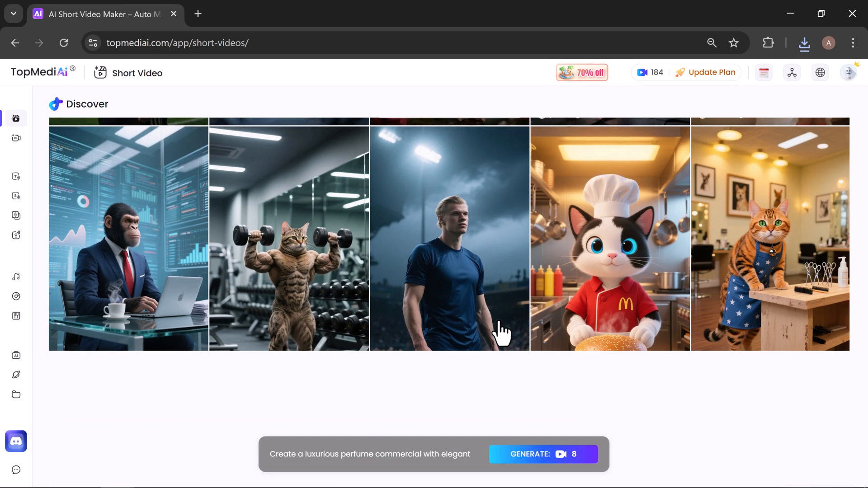
scroll("down", 3)
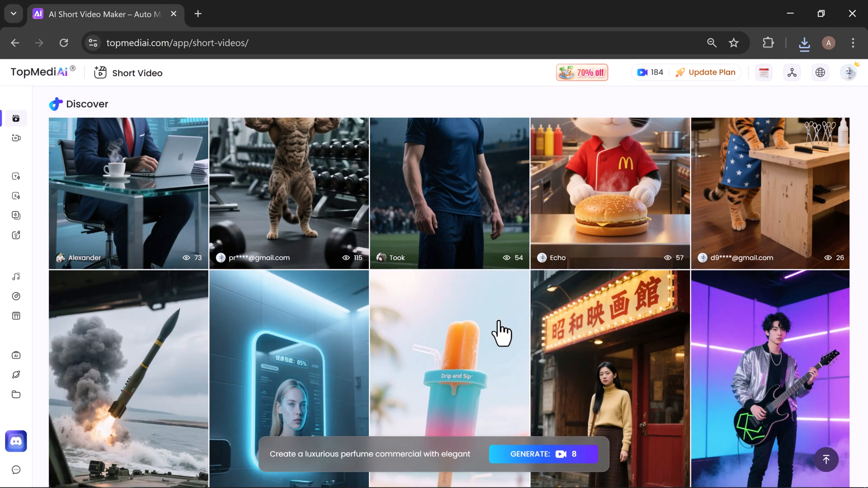
scroll("down", 3)
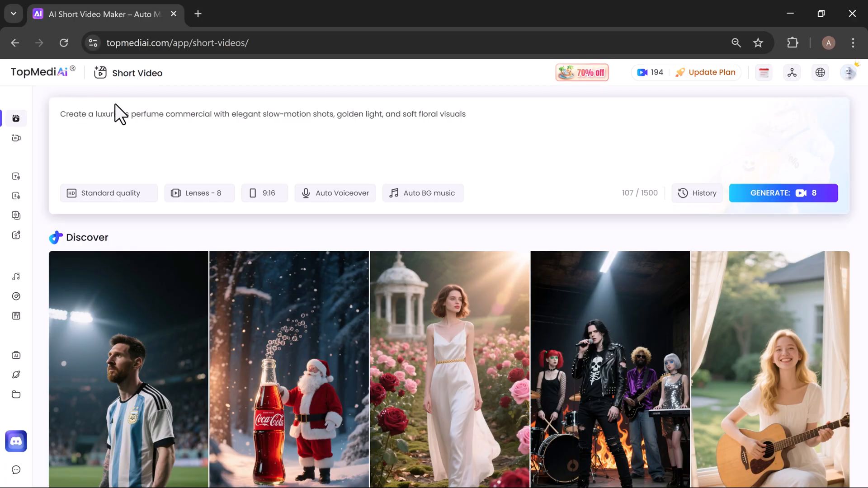
mouse_move(377, 114)
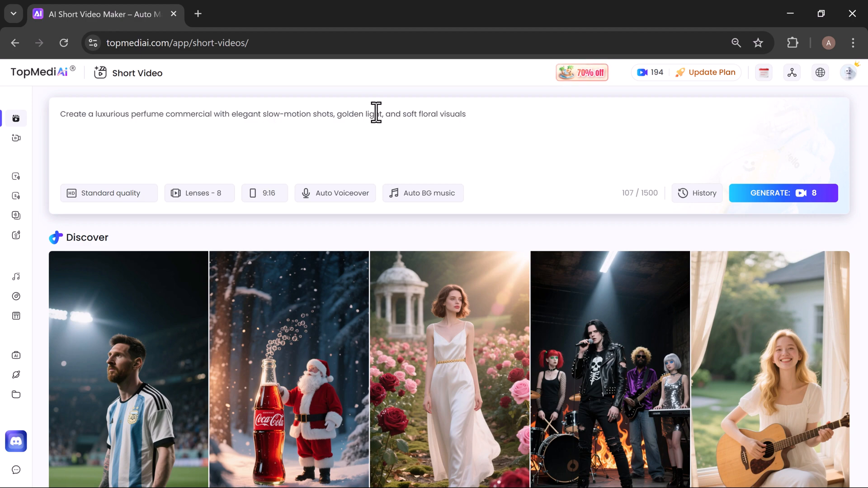
mouse_move(128, 147)
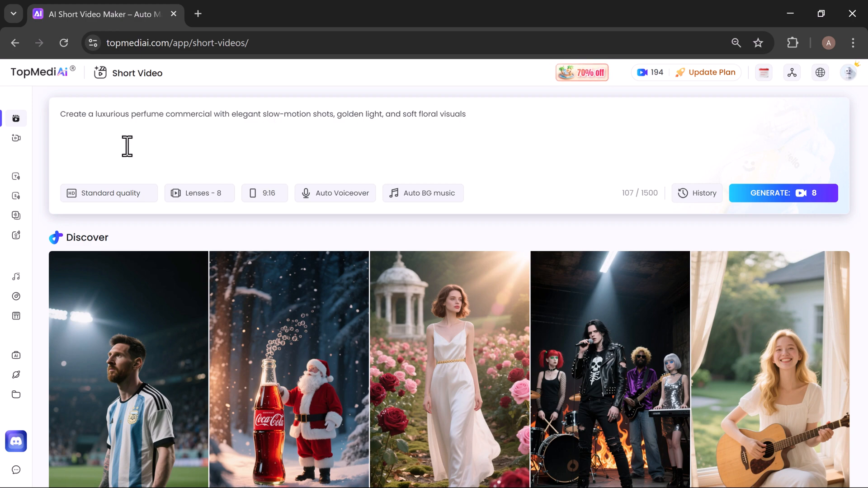
Step: Set Professional quality, reduce Lenses from 8 to 4, and choose 9:16 aspect ratio
left_click(109, 192)
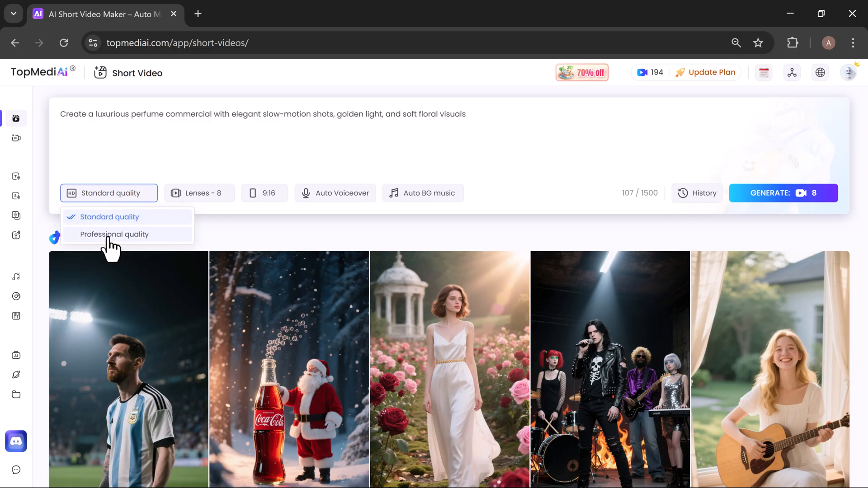
left_click(115, 234)
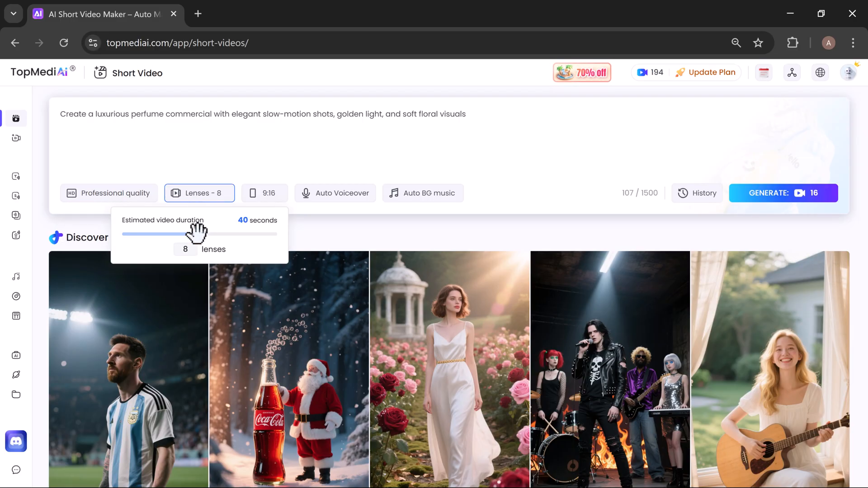
left_click_drag(197, 234, 136, 233)
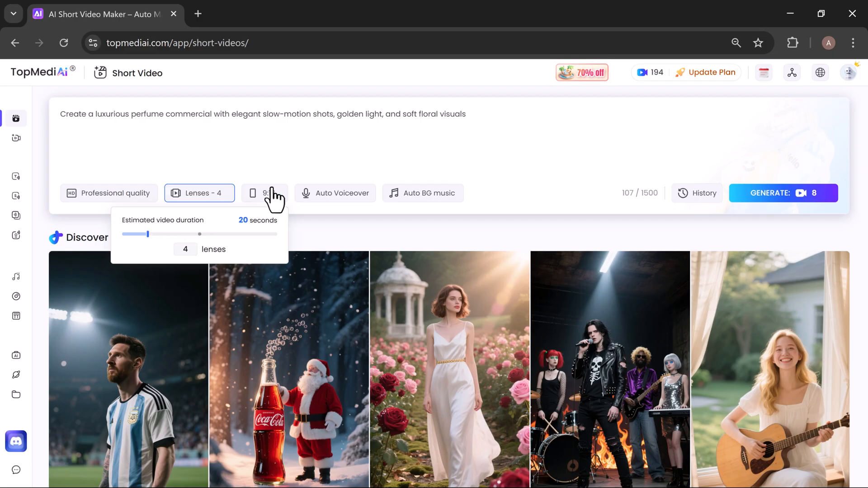
left_click(264, 193)
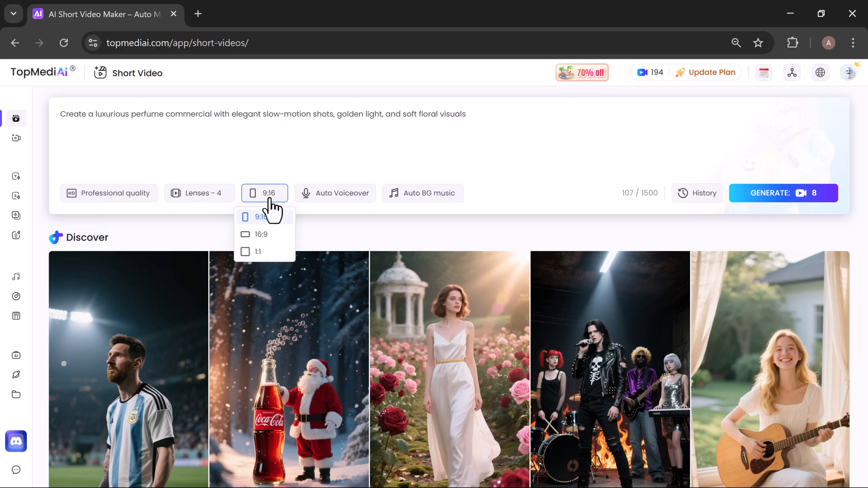
left_click(335, 193)
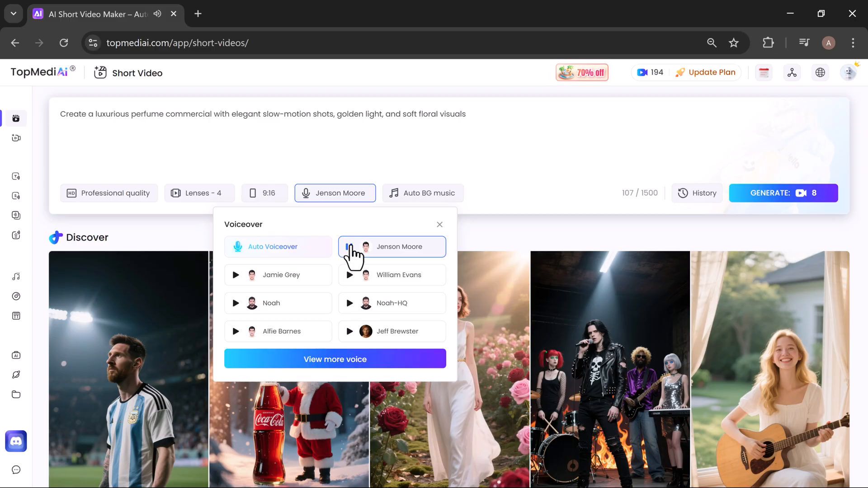
Step: Preview Lisa in the Voiceover Library and select her as the narrator voice
left_click(391, 331)
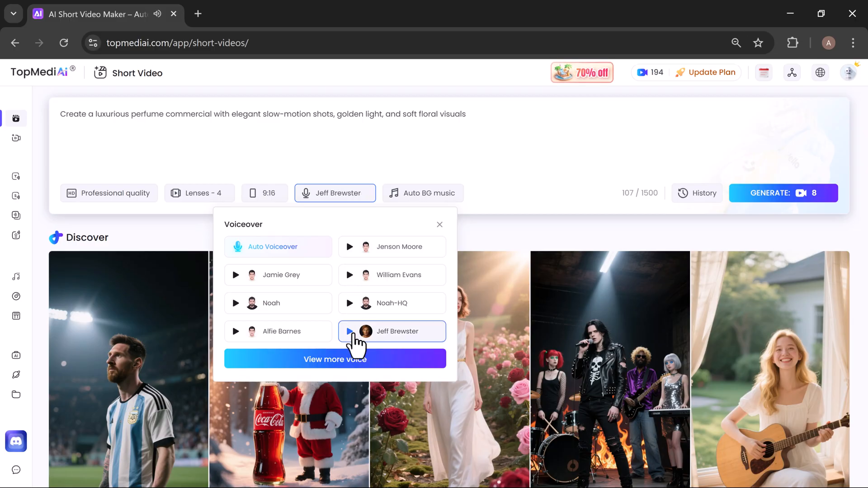
left_click(335, 359)
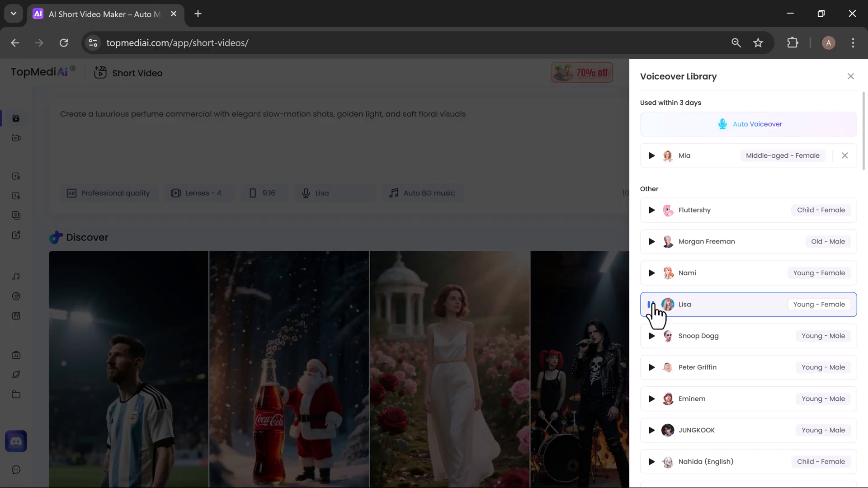
left_click(652, 305)
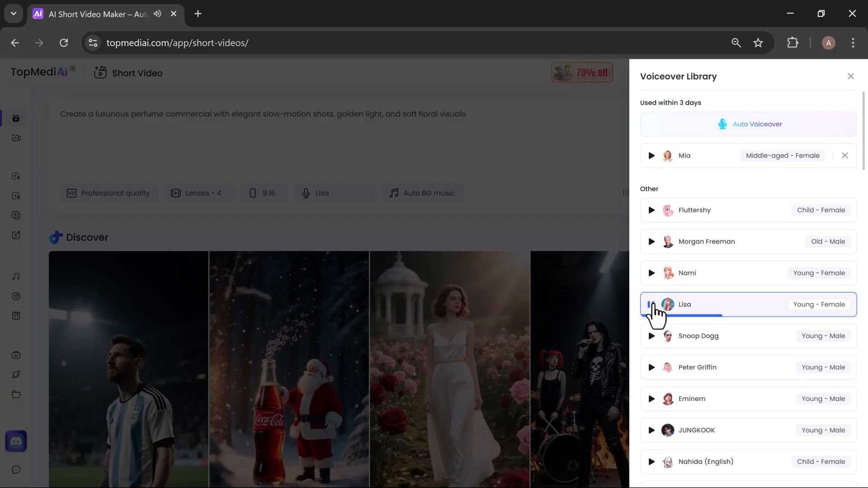
left_click(652, 305)
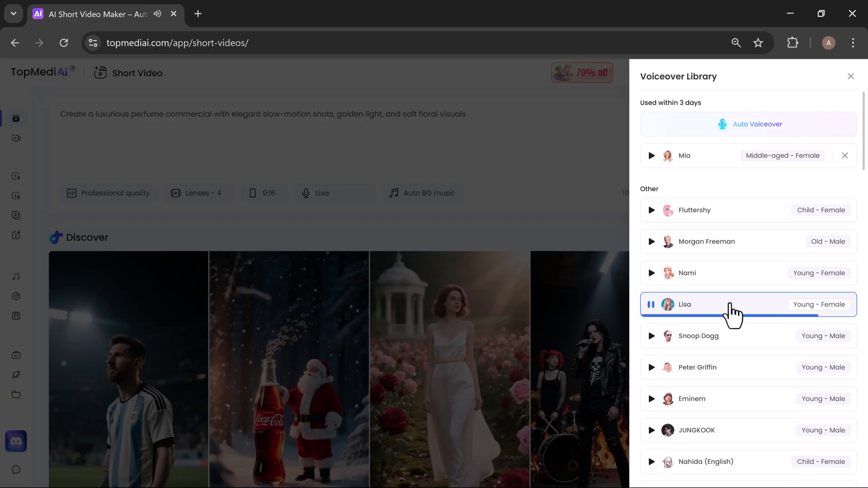
left_click(652, 305)
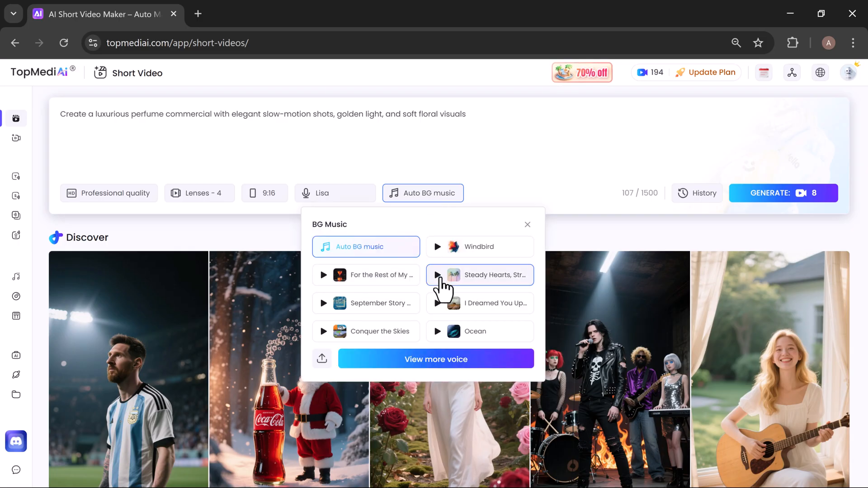
Step: Choose Steady Hearts, Stronger Roads as background music and generate the commercial
left_click(437, 275)
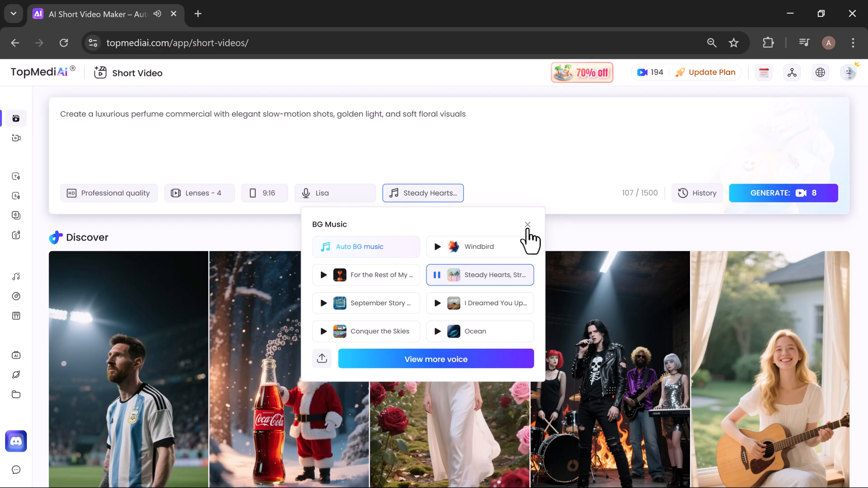
left_click(527, 225)
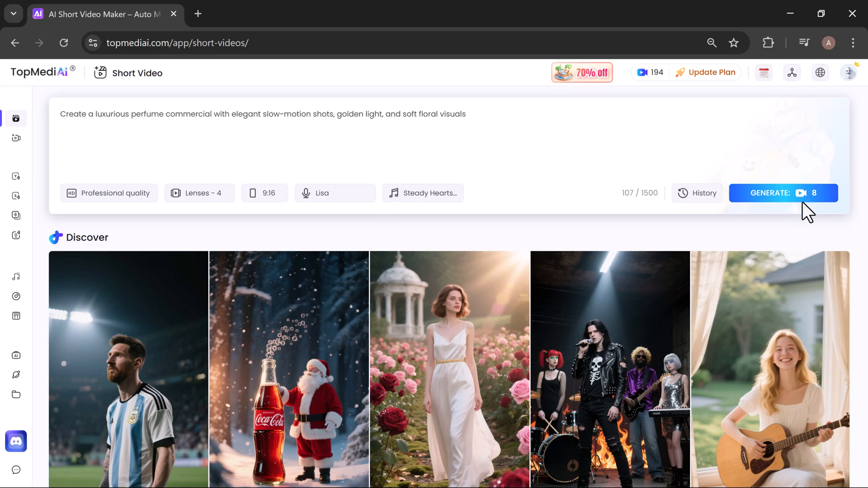
left_click(782, 193)
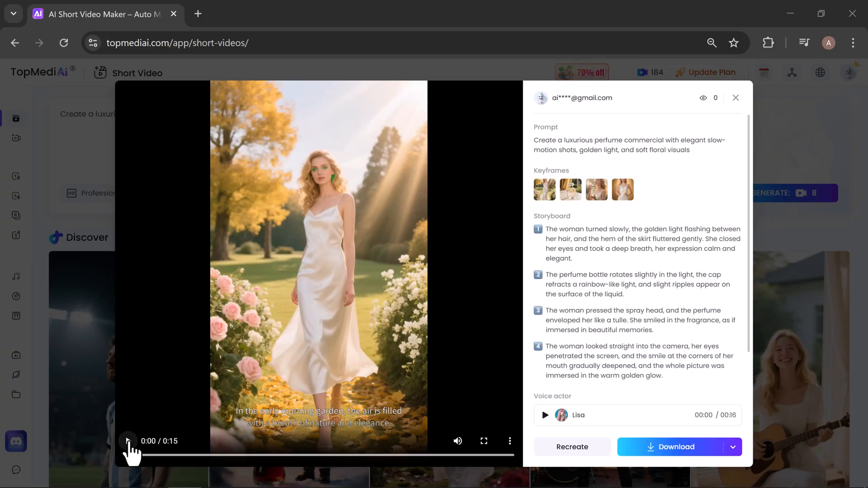
Step: Play the generated 15-second perfume commercial through to the end
left_click(128, 441)
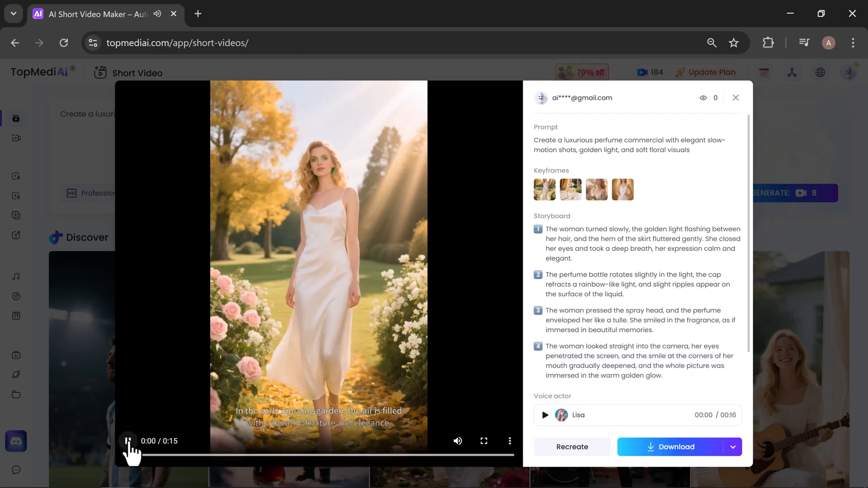
left_click(128, 441)
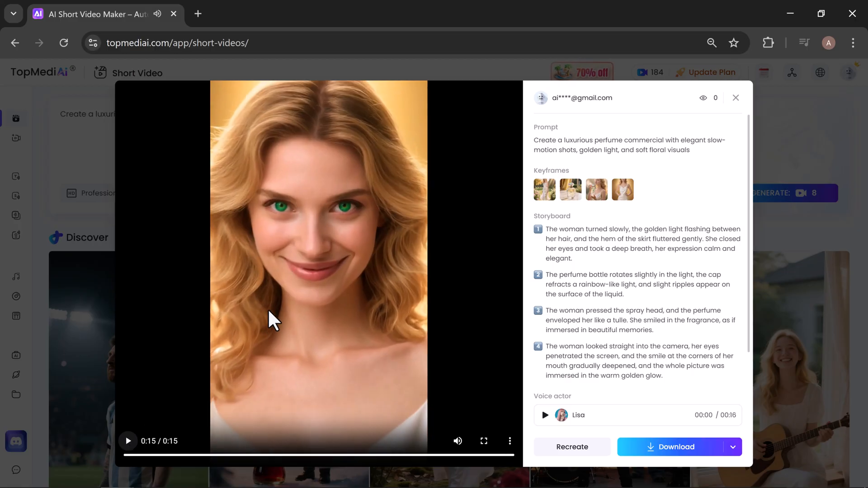
mouse_move(437, 261)
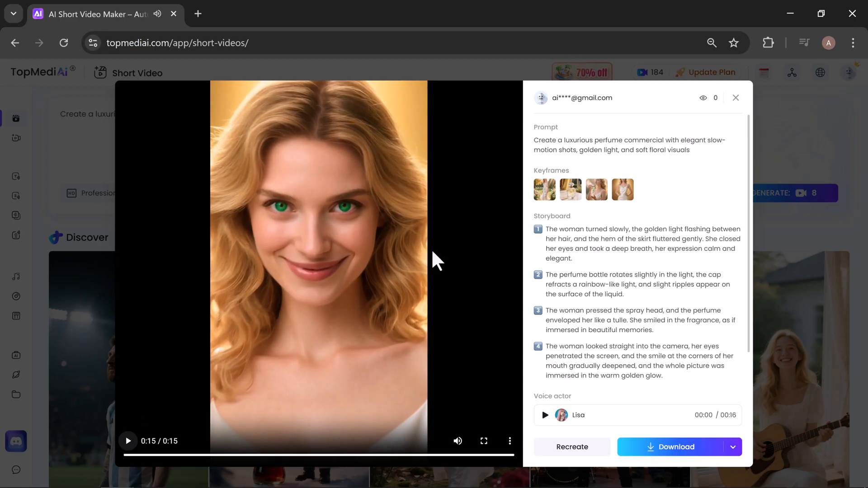
mouse_move(473, 232)
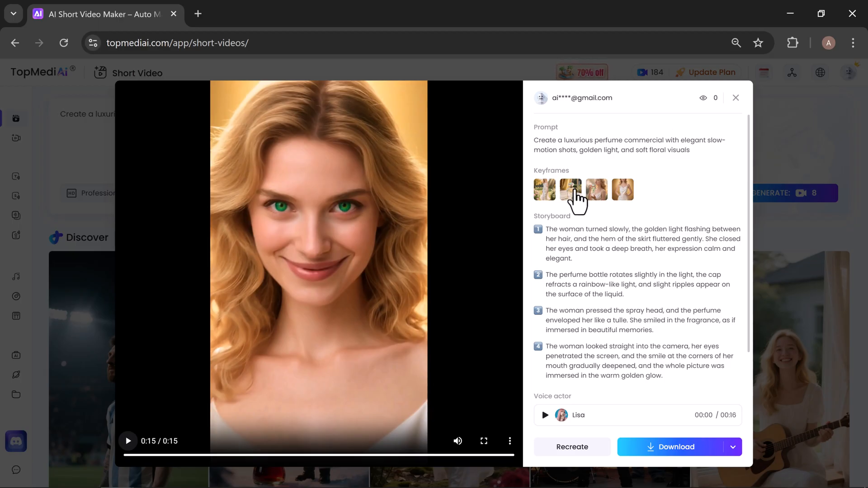
Step: Download the full commercial video and close the preview dialog
scroll("down", 3)
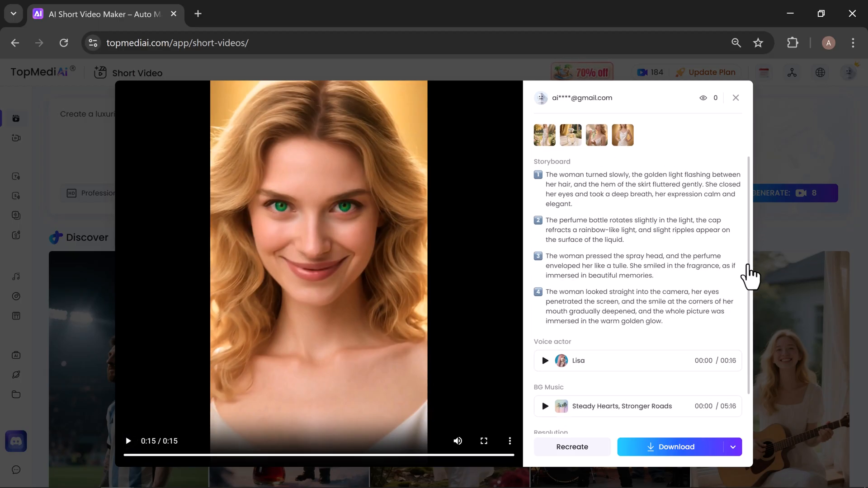
scroll("down", 3)
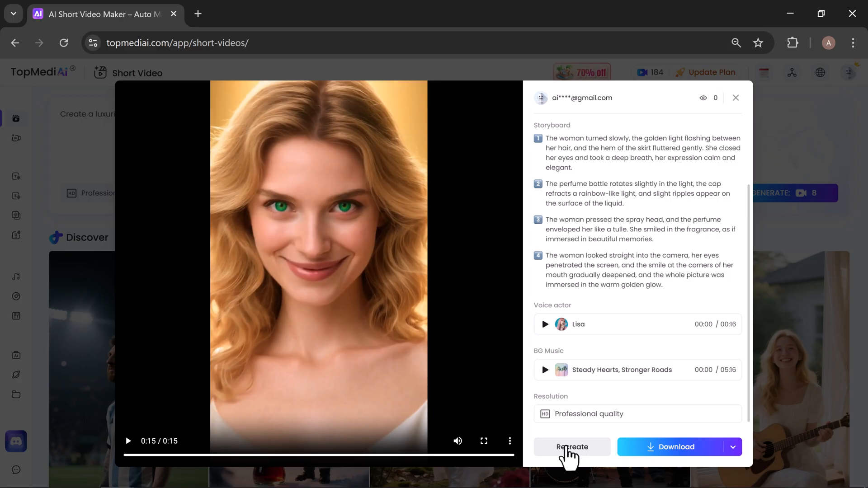
left_click(733, 447)
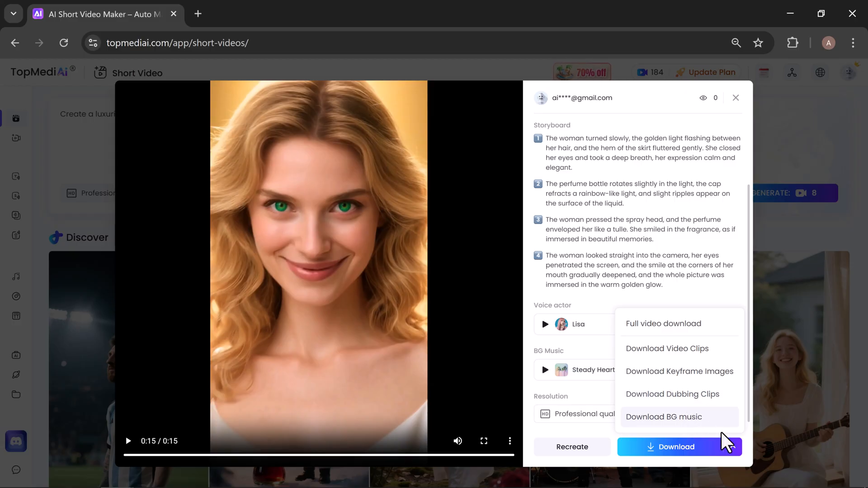
mouse_move(674, 344)
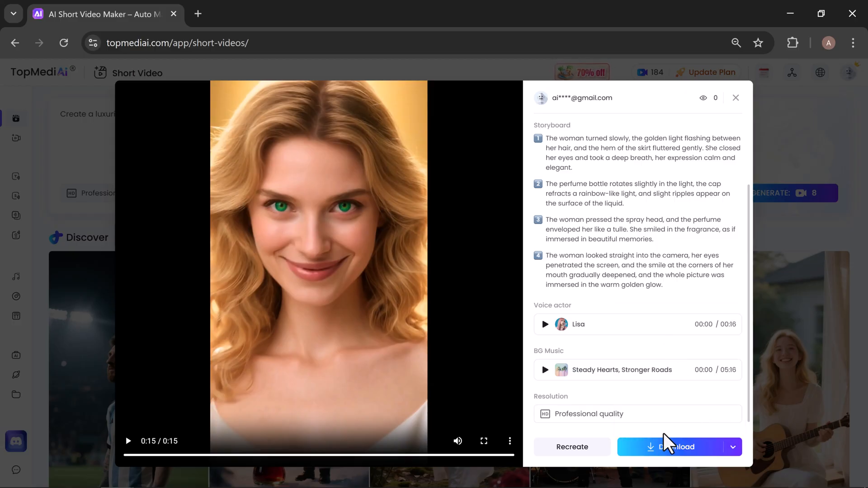
left_click(731, 447)
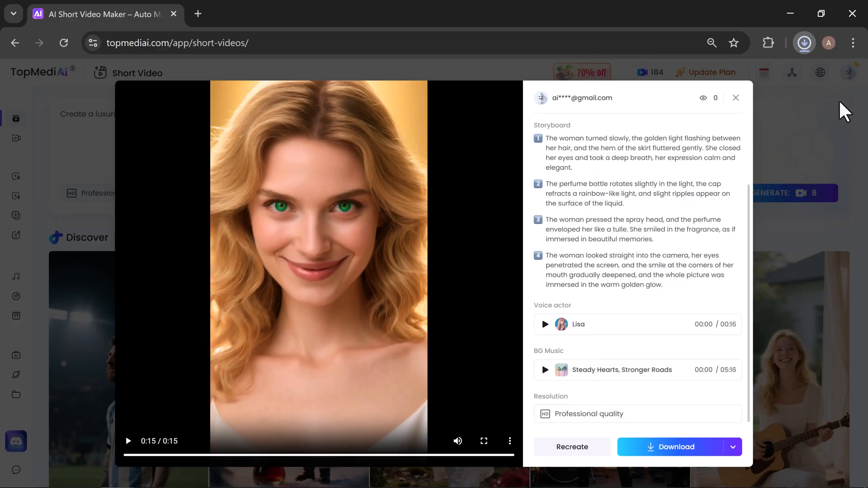
left_click(736, 97)
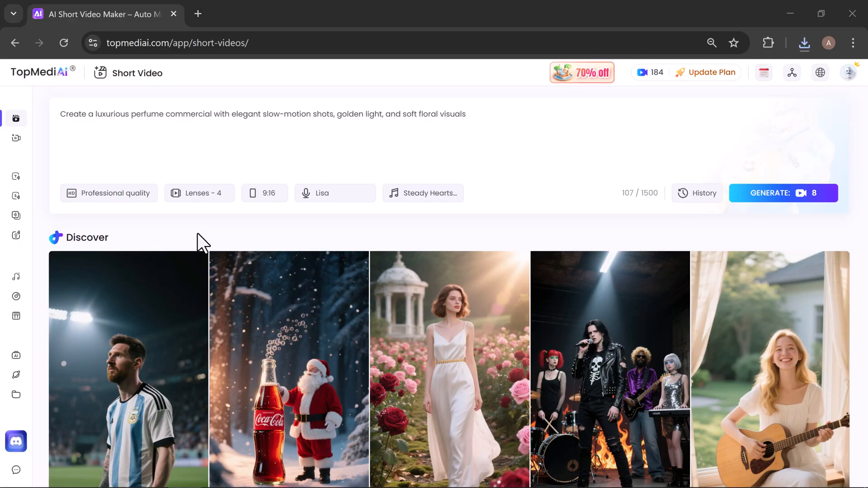
mouse_move(361, 355)
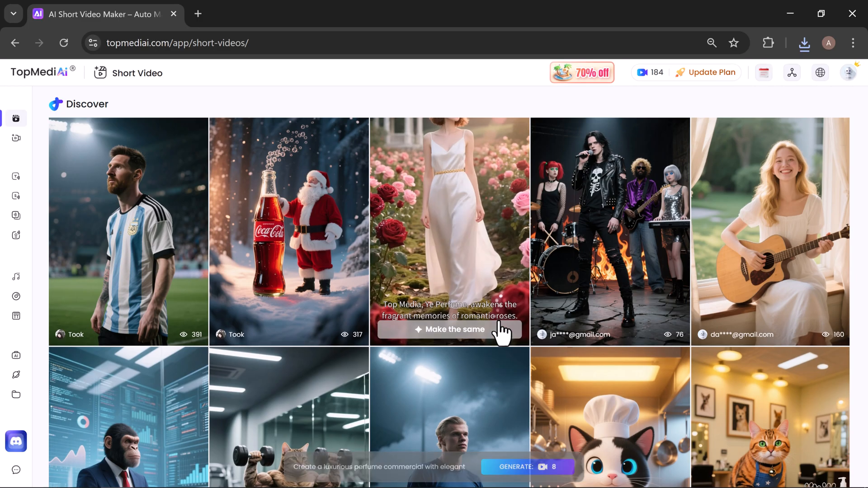
scroll("down", 3)
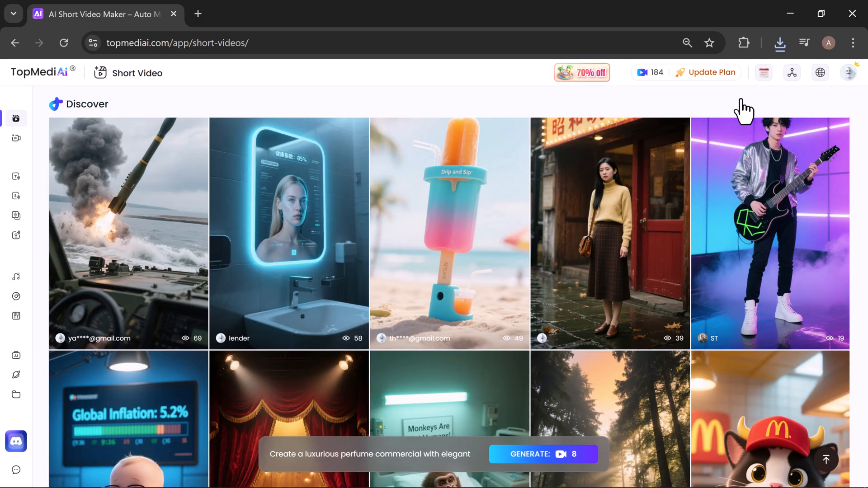
scroll("down", 3)
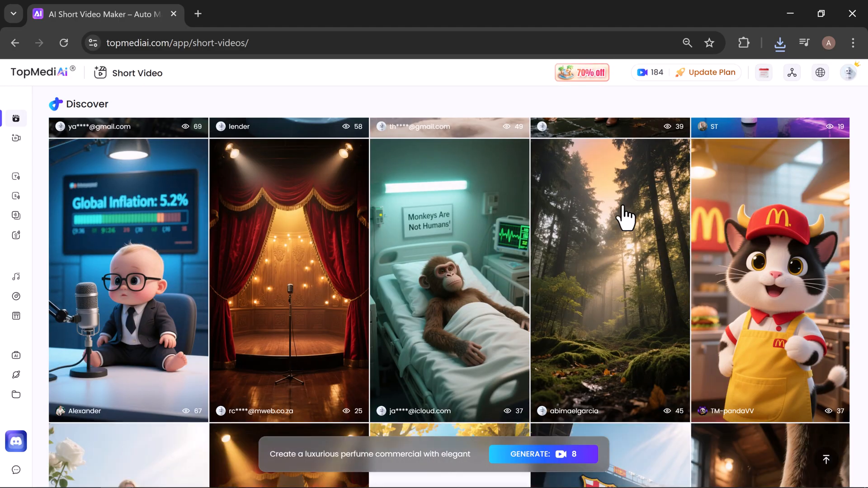
scroll("down", 3)
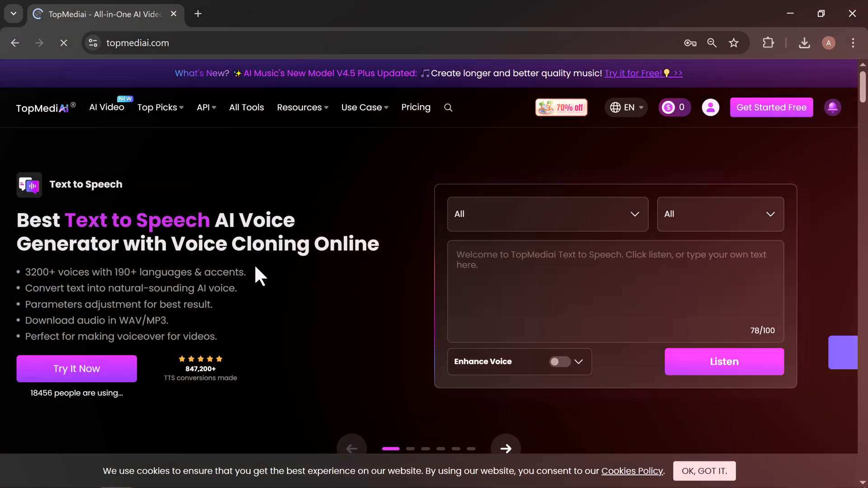
Step: Scroll the topmediai.com homepage down past its tools, API and popular content to the FAQ section
scroll("down", 3)
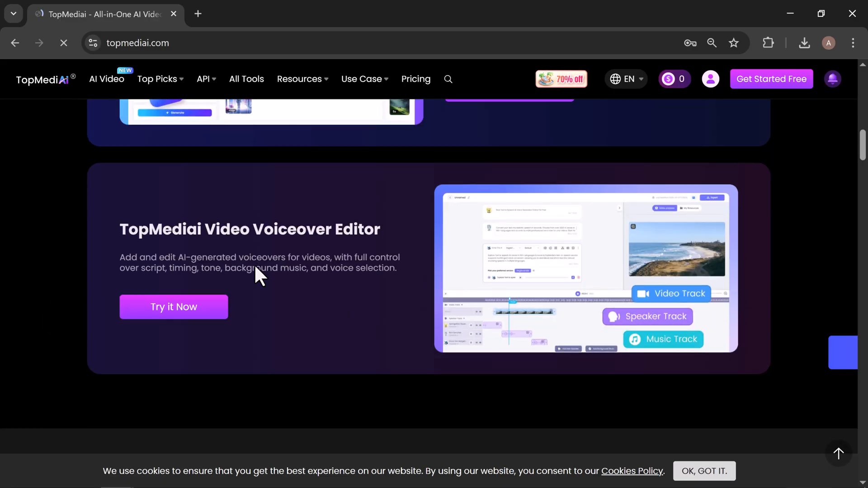
scroll("down", 3)
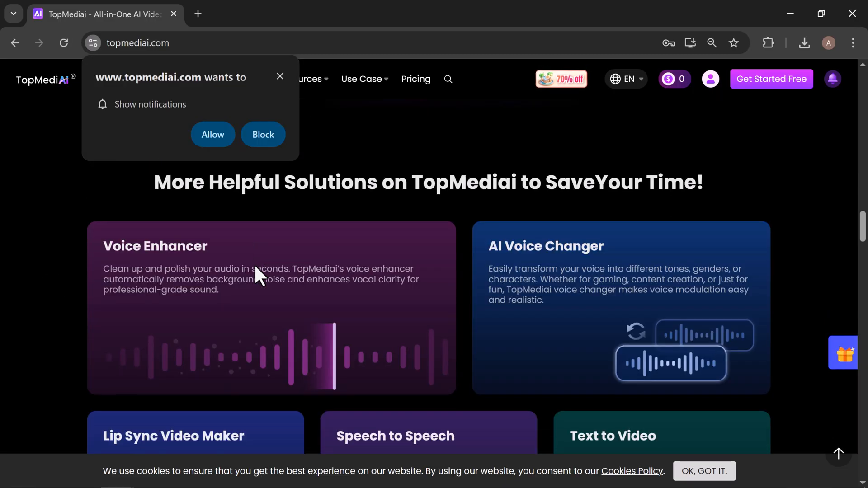
scroll("down", 3)
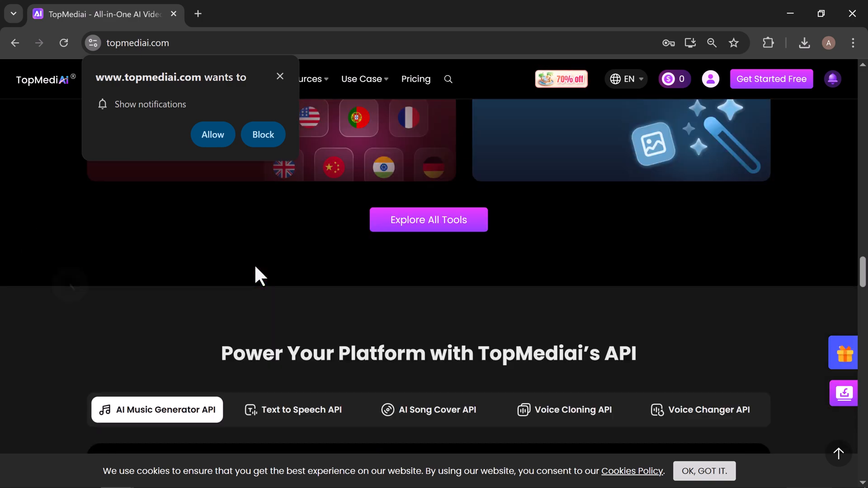
scroll("down", 3)
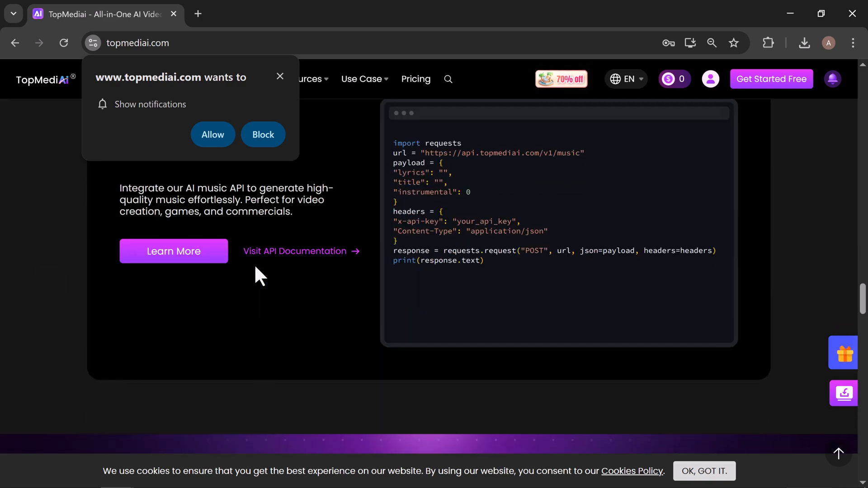
scroll("down", 3)
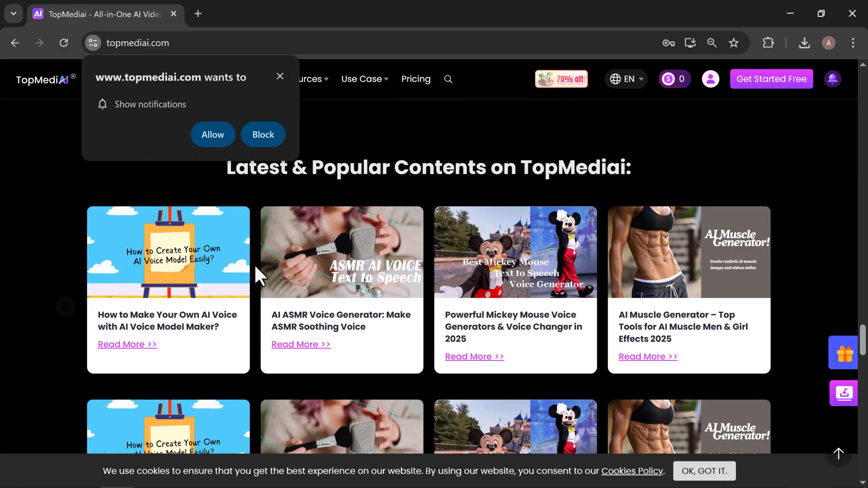
scroll("down", 3)
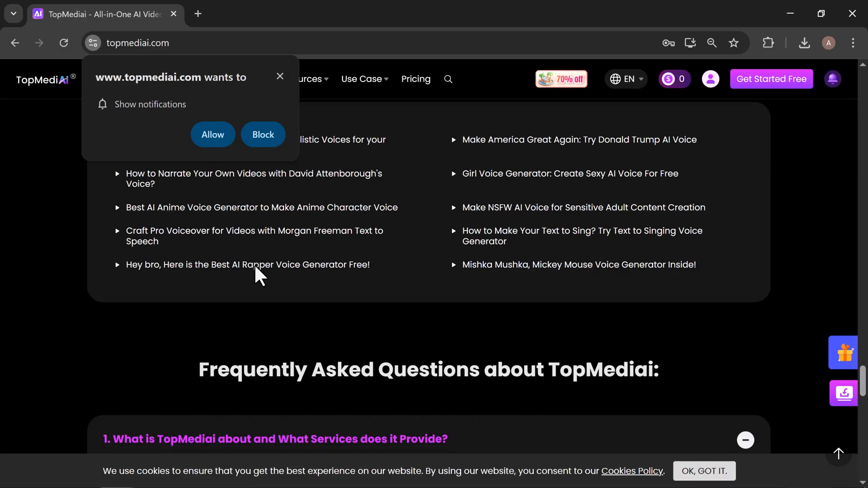